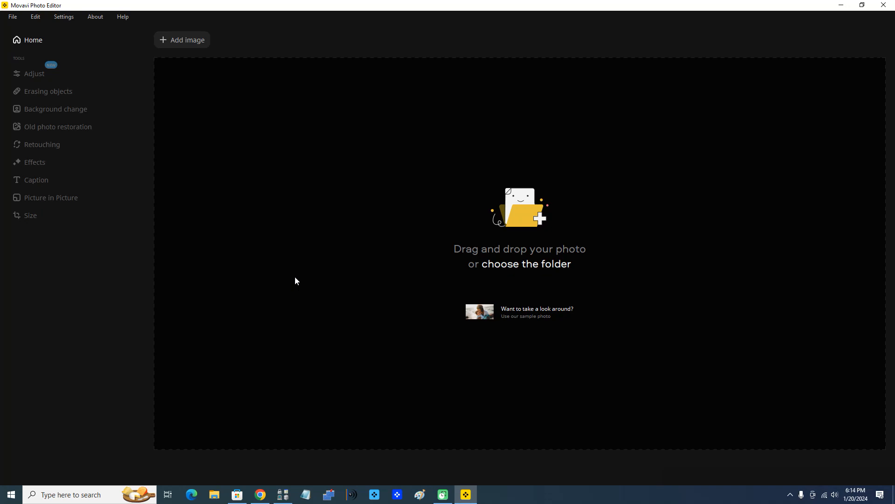
pyautogui.moveTo(304, 263)
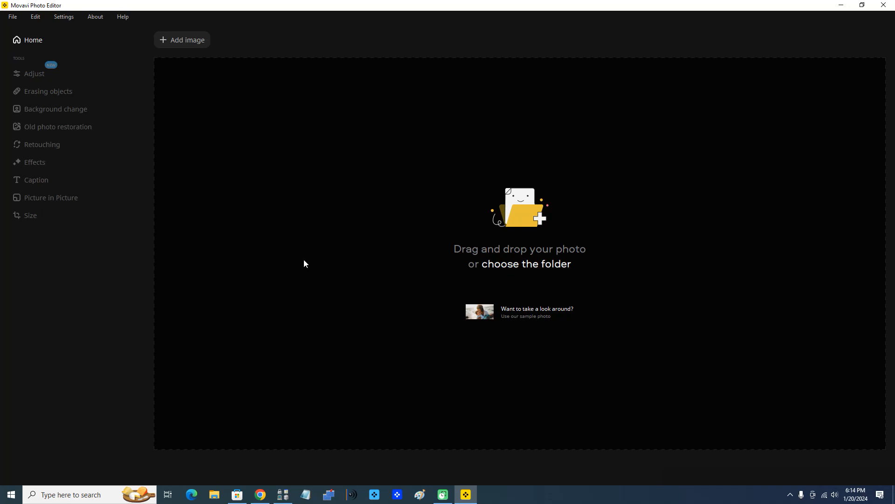
pyautogui.moveTo(294, 61)
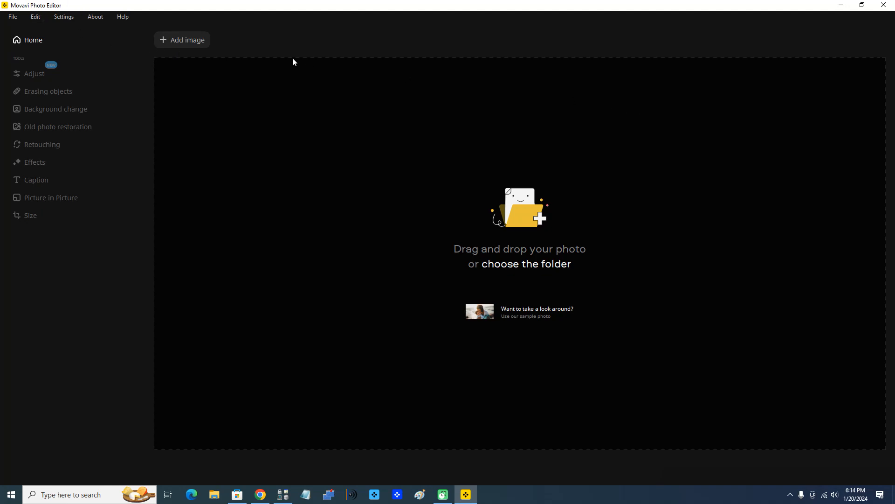
# Step: Open the boathouse photo DSC08513 in the editor
pyautogui.click(182, 40)
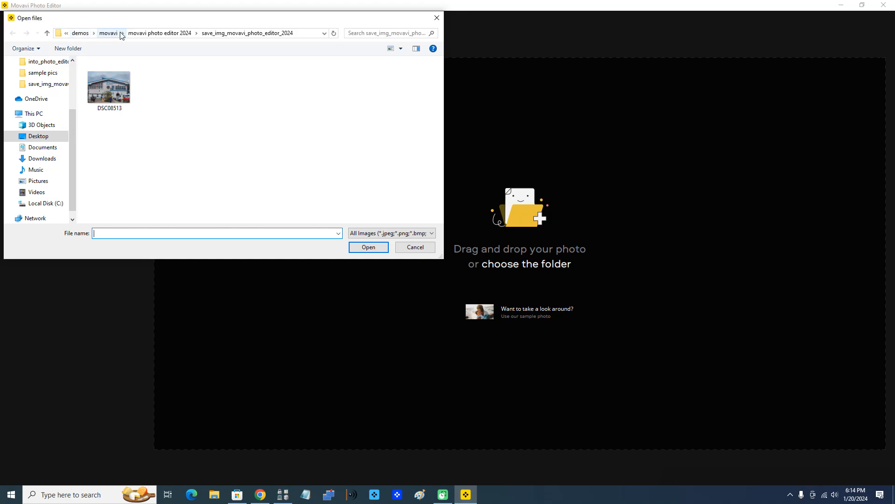
pyautogui.moveTo(153, 39)
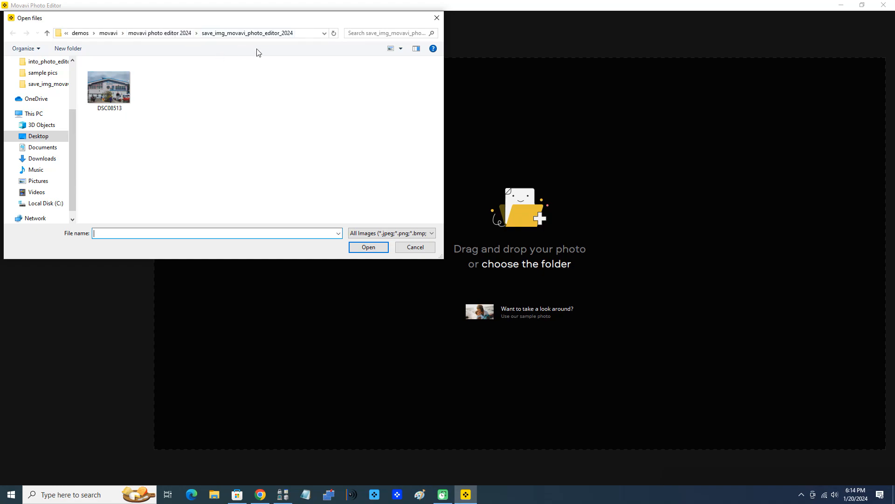
pyautogui.moveTo(110, 85)
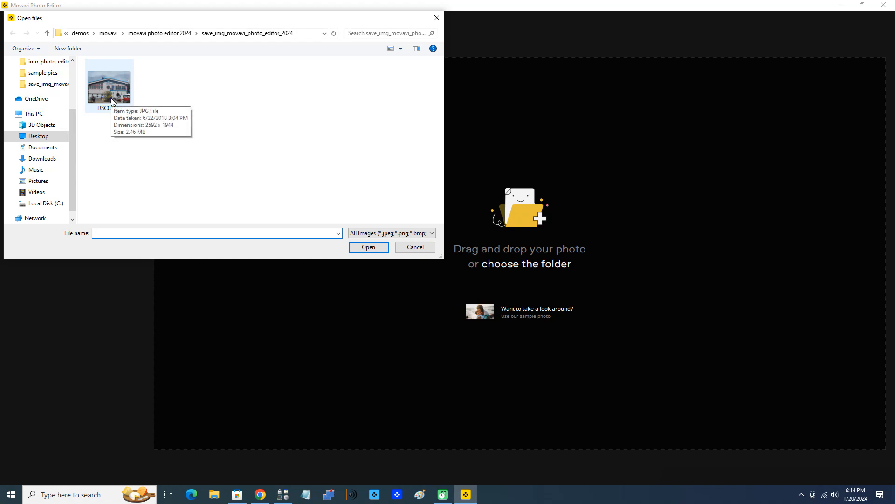
pyautogui.click(109, 79)
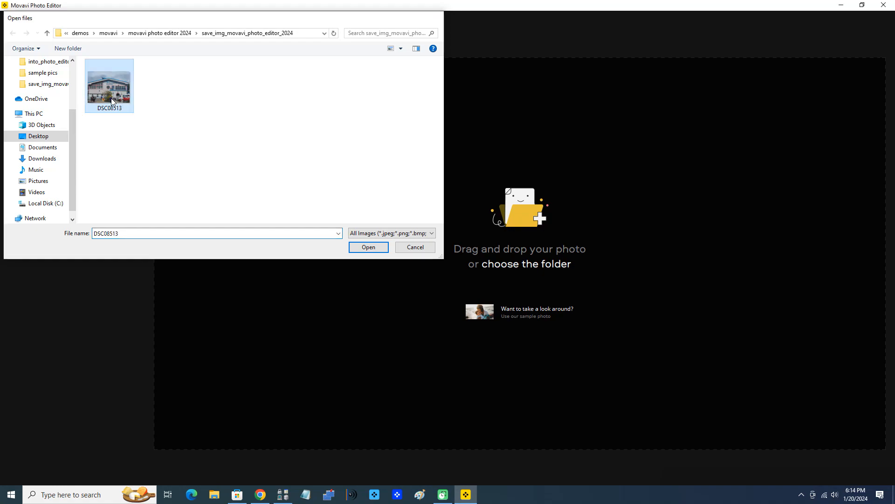
pyautogui.click(368, 247)
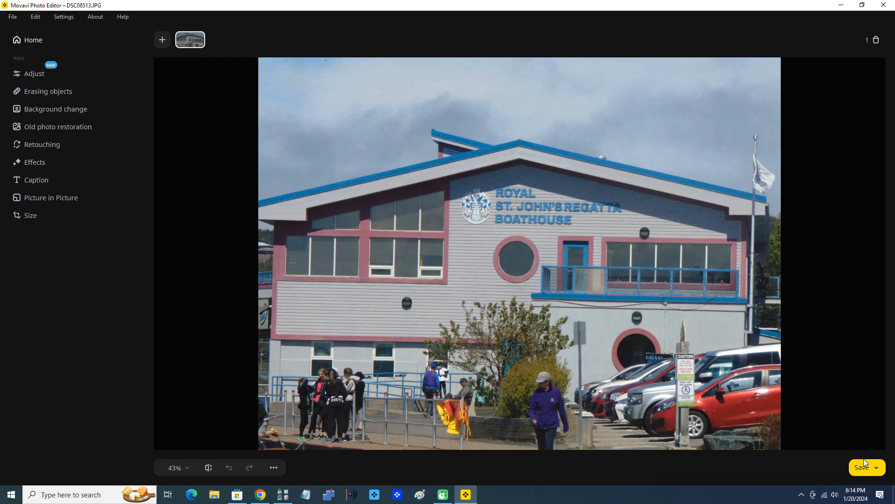
pyautogui.moveTo(45, 197)
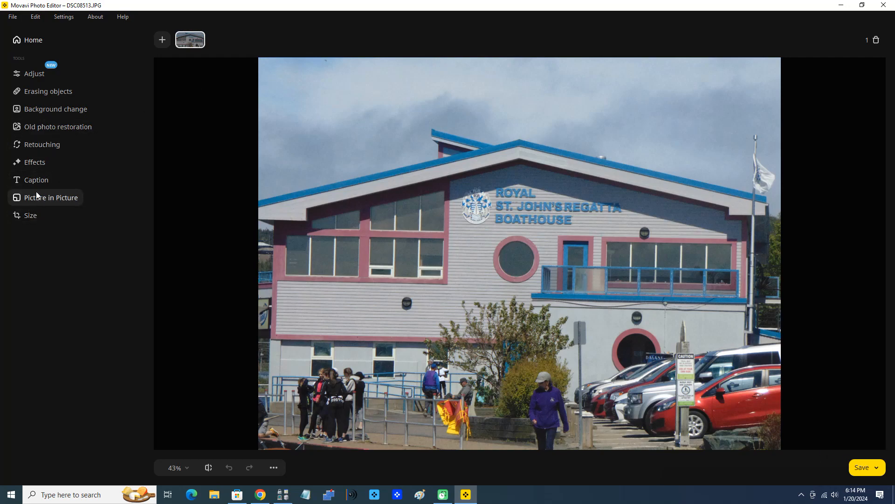
pyautogui.moveTo(154, 189)
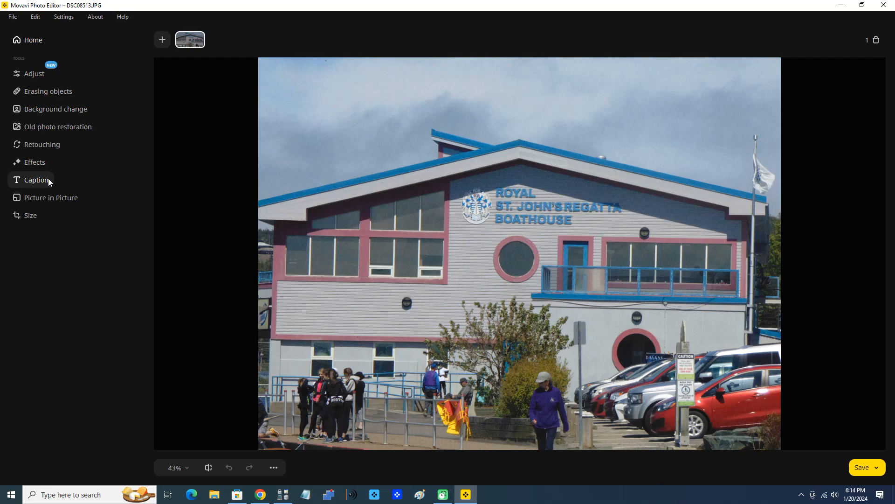
# Step: Add a caption reading "St. John's" and apply it to the photo
pyautogui.click(36, 180)
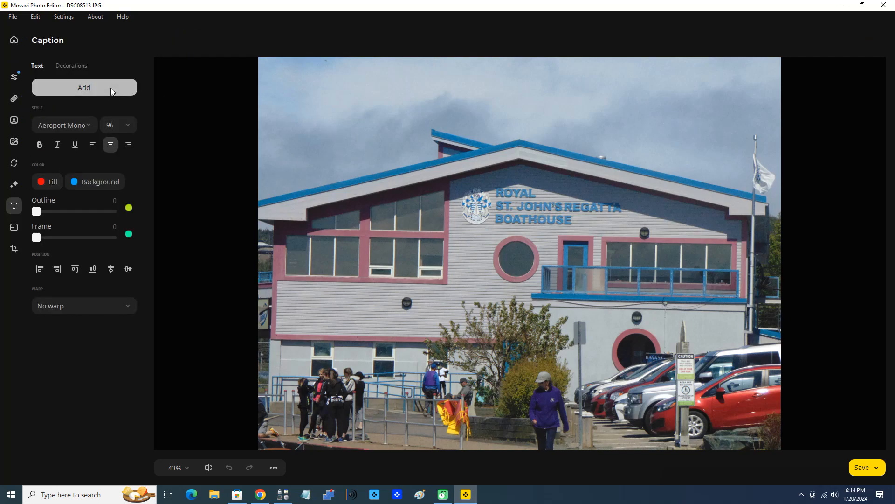
pyautogui.moveTo(105, 92)
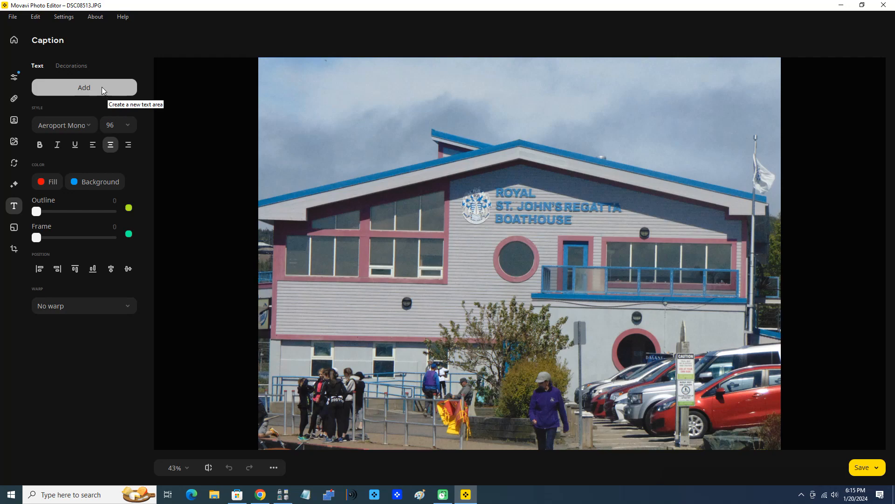
pyautogui.click(84, 88)
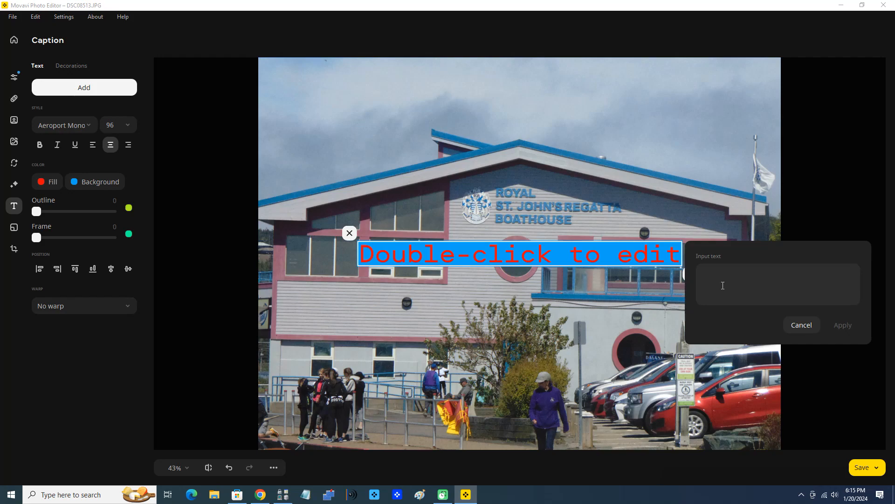
pyautogui.write('St.')
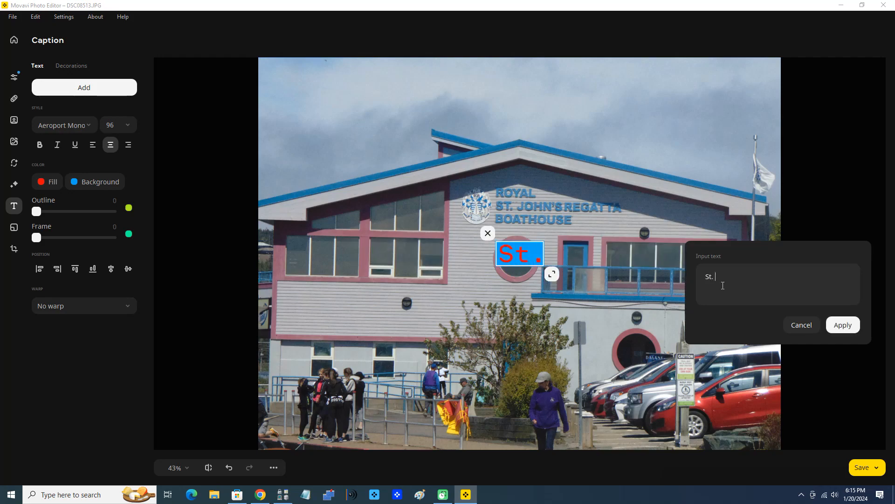
pyautogui.write("John's")
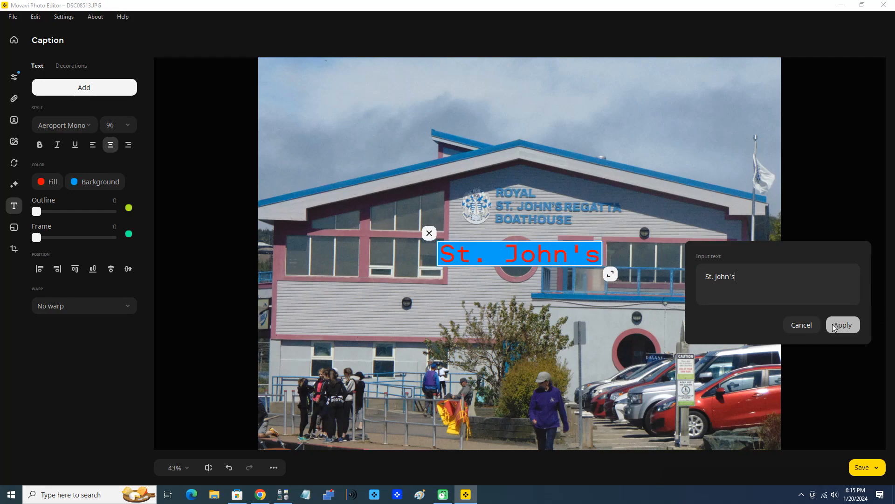
pyautogui.click(843, 324)
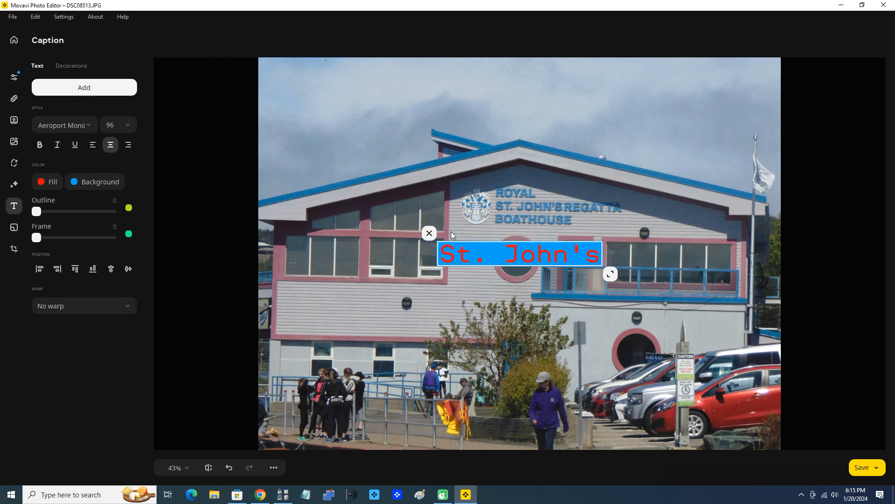
pyautogui.moveTo(561, 233)
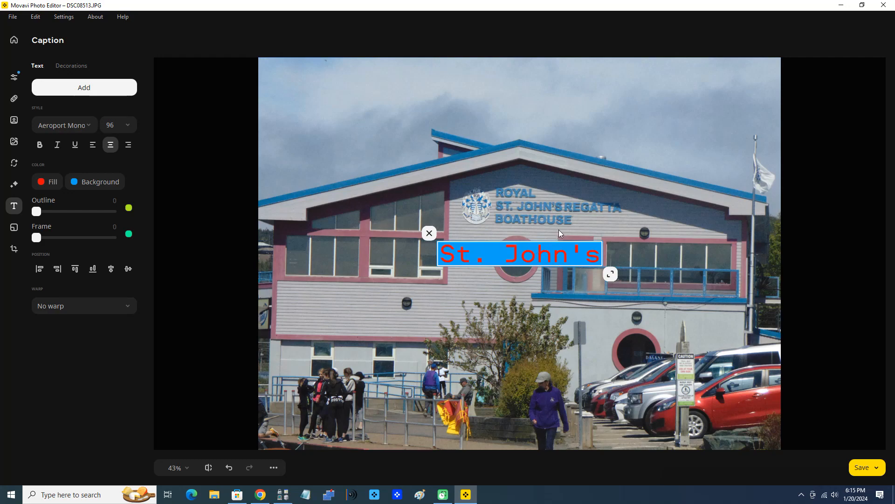
pyautogui.moveTo(526, 280)
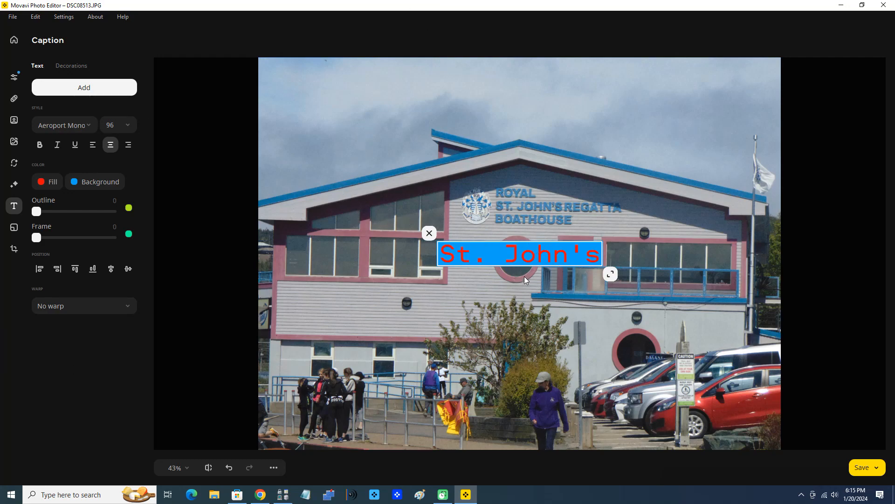
# Step: Drag the St. John's caption above the roof into the upper-left sky
pyautogui.moveTo(519, 253); pyautogui.dragTo(511, 130)
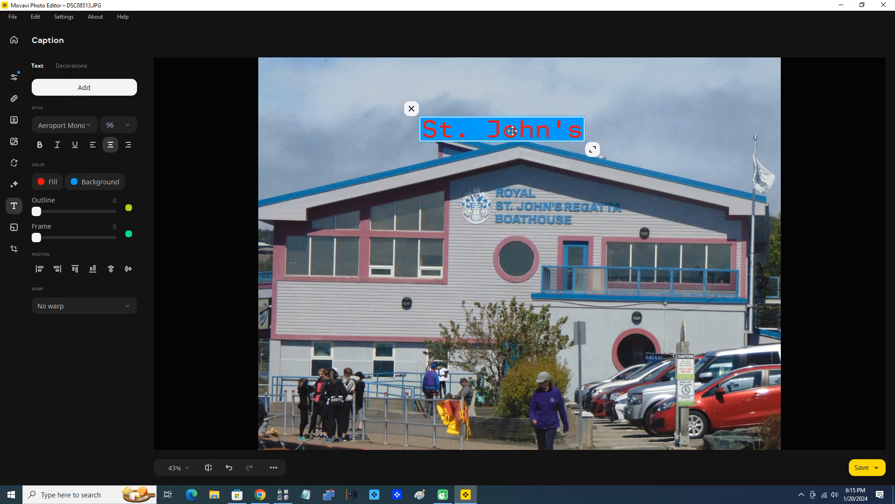
pyautogui.moveTo(511, 130); pyautogui.dragTo(382, 108)
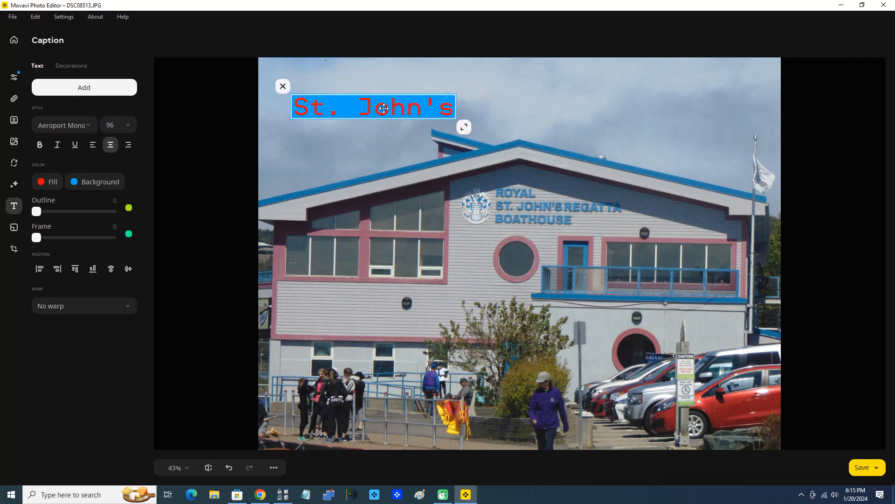
pyautogui.moveTo(722, 396)
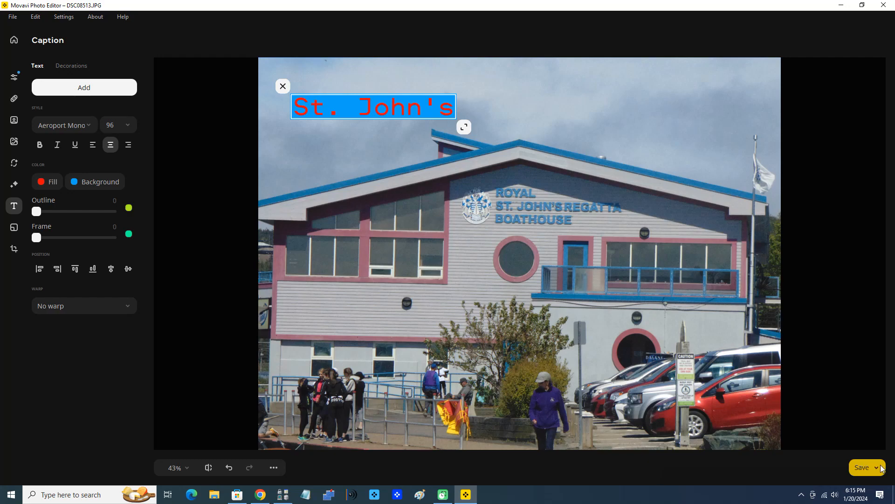
# Step: Start saving the photo to disk, browsing the file type list but keeping JPEG
pyautogui.click(865, 467)
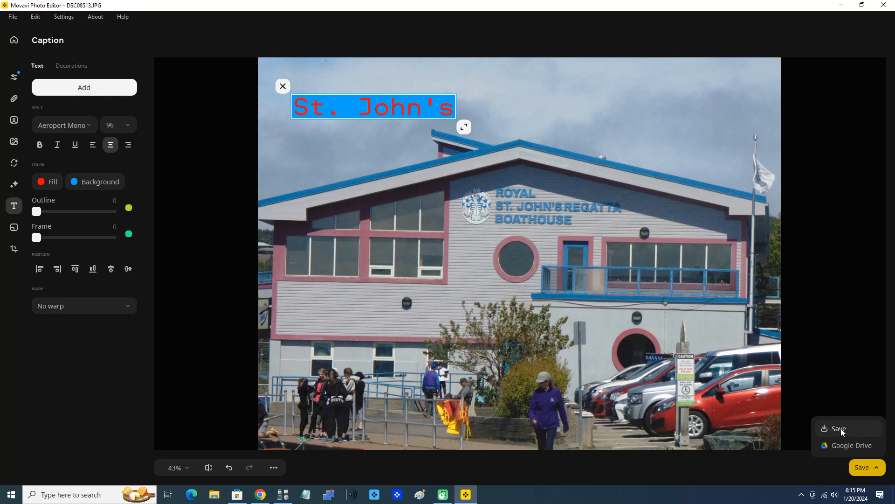
pyautogui.click(838, 429)
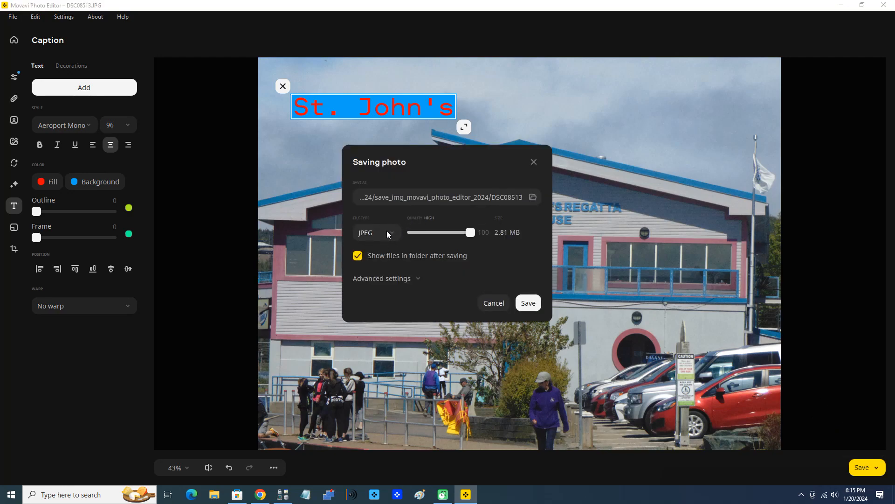
pyautogui.click(375, 232)
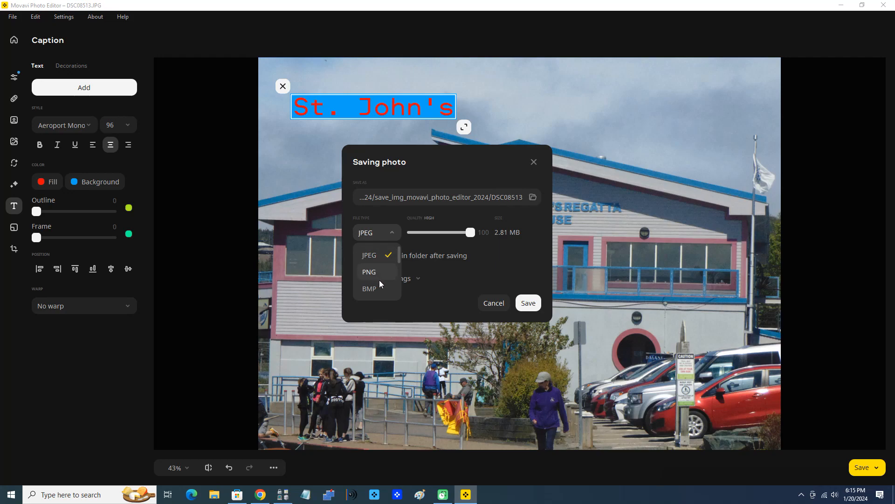
pyautogui.scroll(-3)
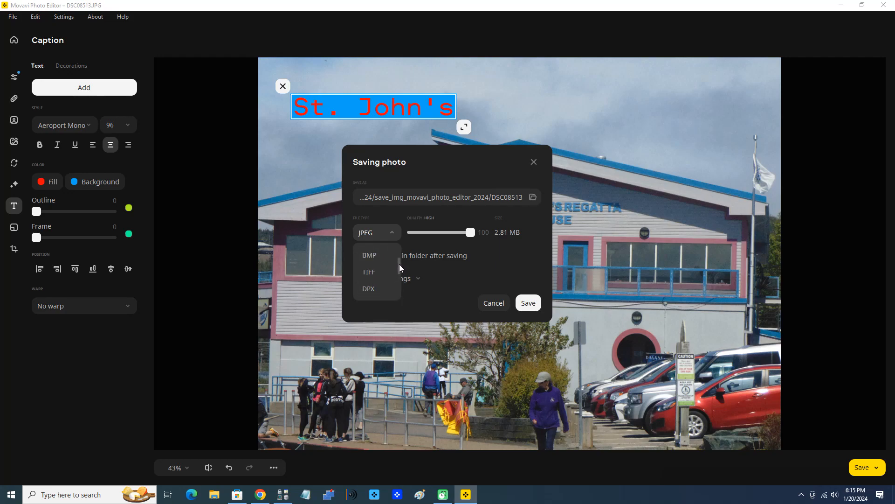
pyautogui.scroll(-3)
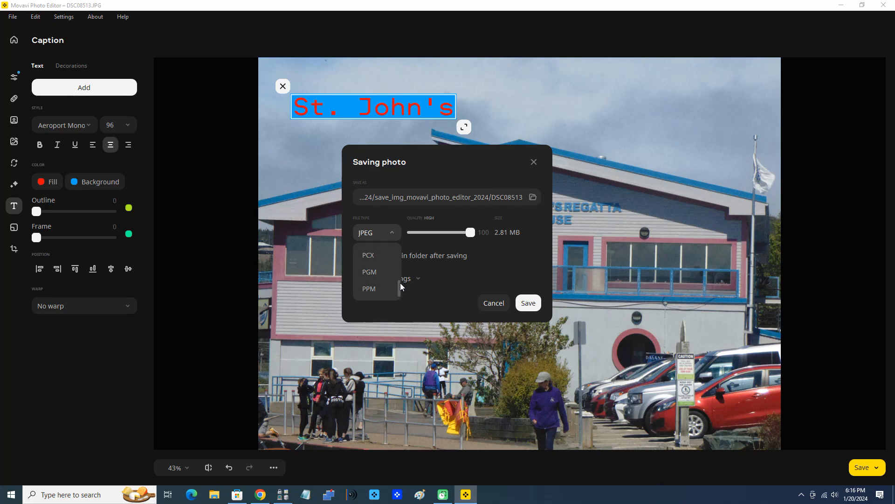
pyautogui.click(376, 233)
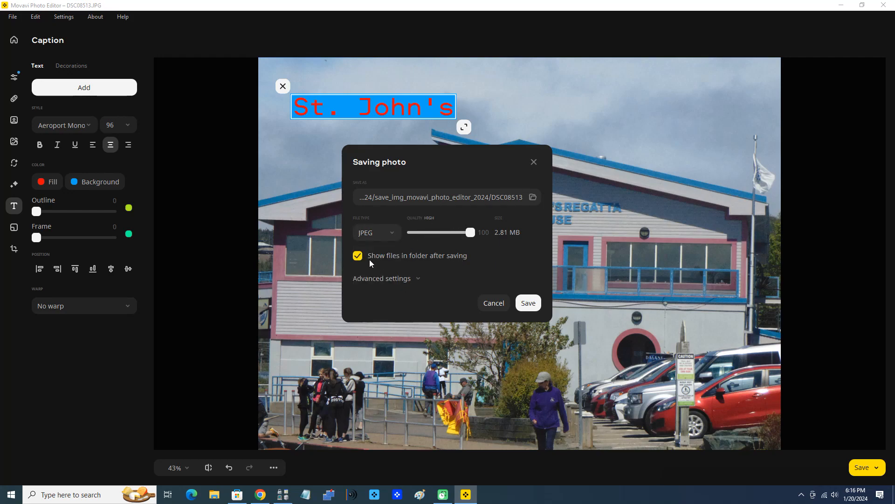
pyautogui.moveTo(445, 268)
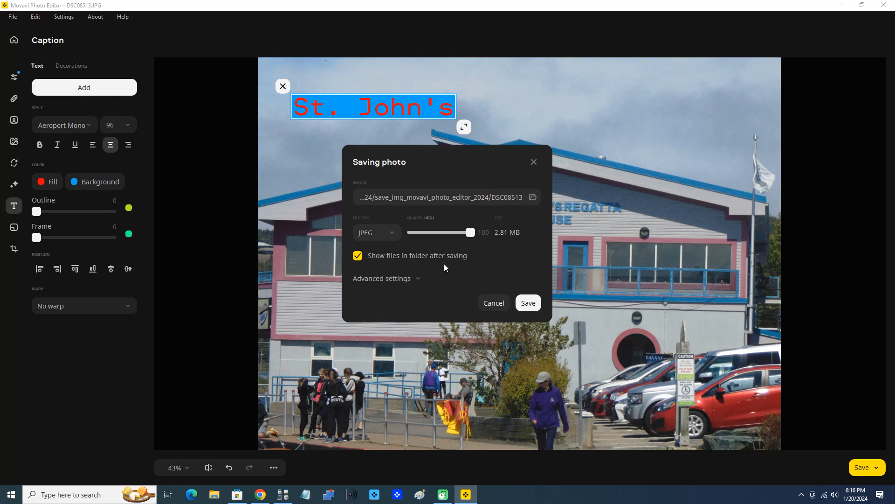
pyautogui.click(381, 279)
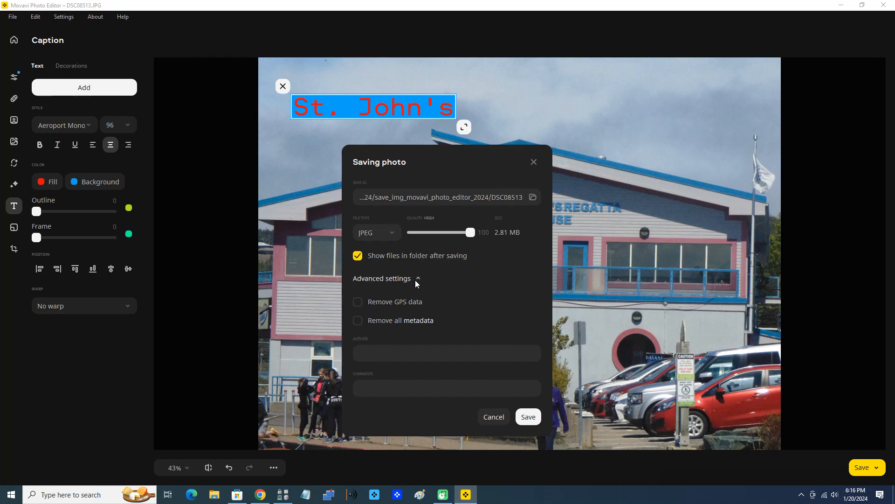
pyautogui.click(382, 280)
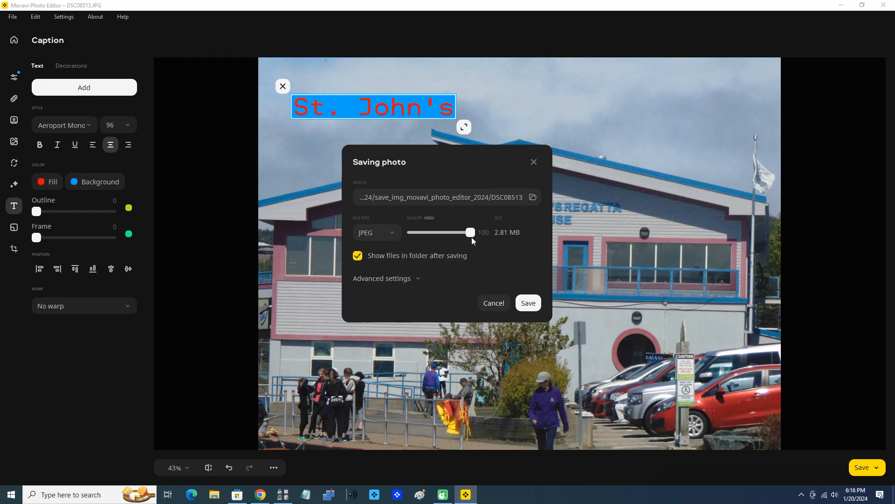
pyautogui.moveTo(470, 231); pyautogui.dragTo(445, 232)
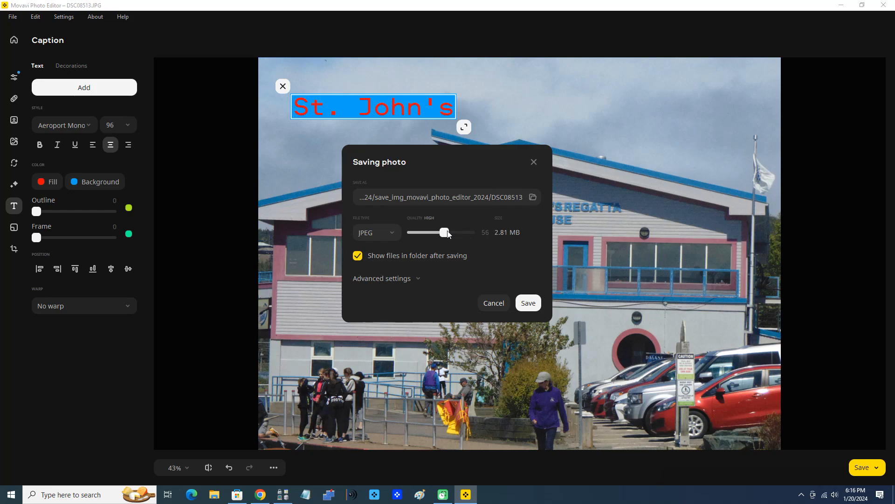
pyautogui.moveTo(447, 232); pyautogui.dragTo(411, 232)
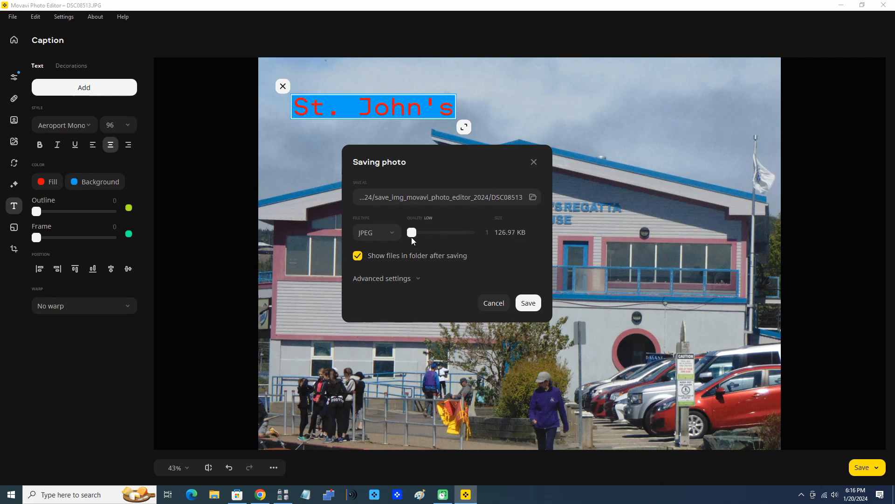
pyautogui.moveTo(412, 231); pyautogui.dragTo(470, 231)
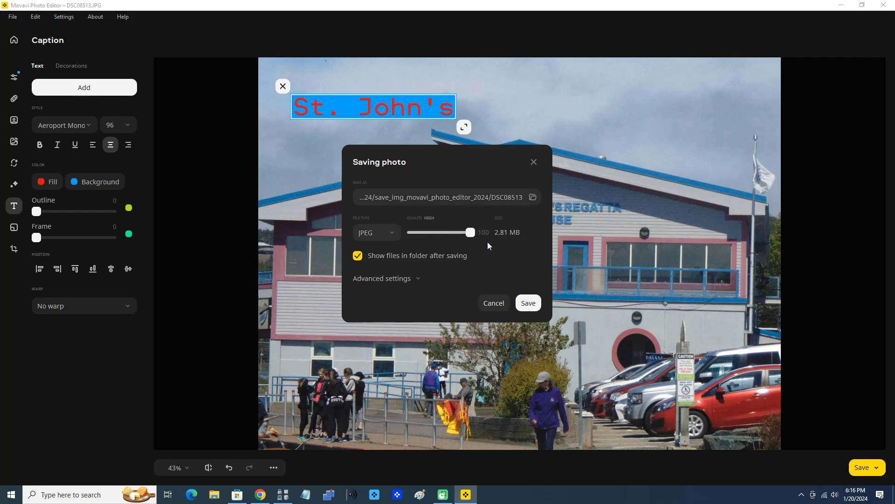
pyautogui.write('C:/Users/Matt Davis/Desktop/demos/movavi/movavi')
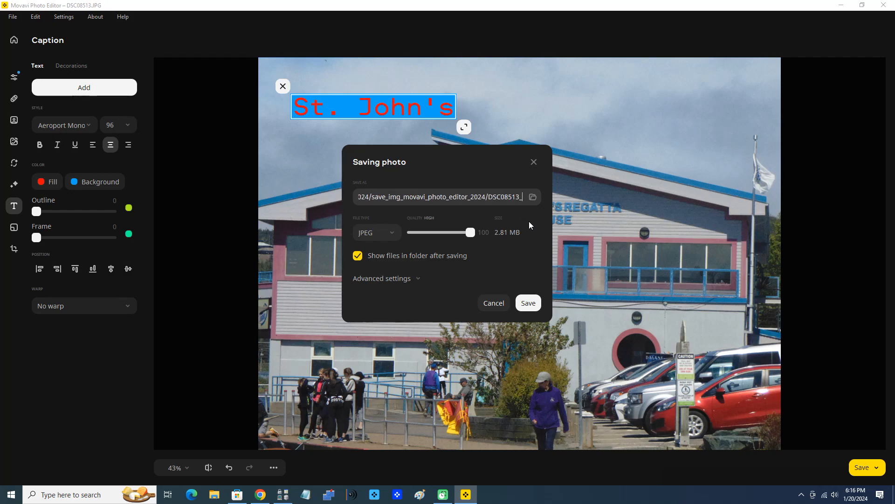
# Step: Save the copy as DSC08513_with_caption by appending the suffix to the file name
pyautogui.write('_with_caption')
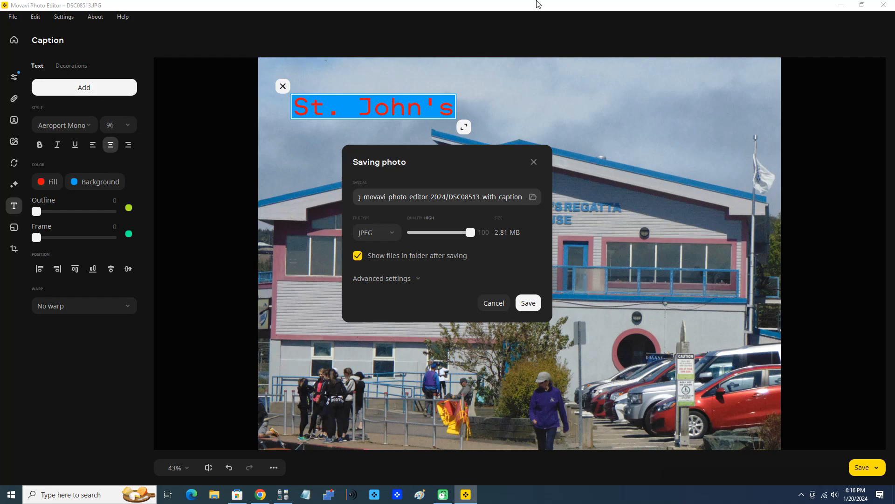
pyautogui.moveTo(539, 346)
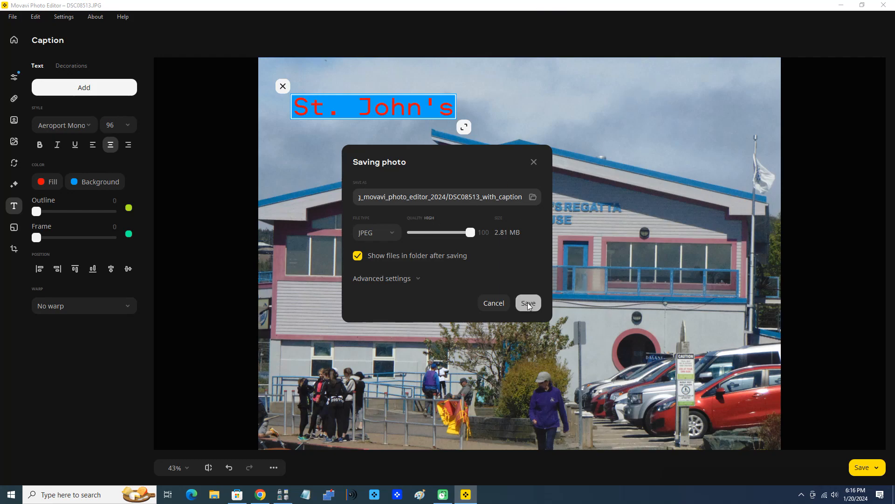
pyautogui.click(527, 302)
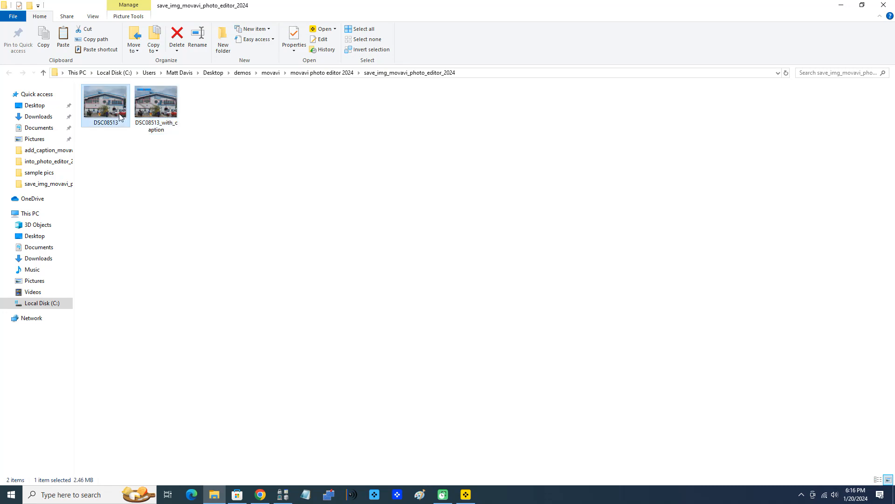
pyautogui.moveTo(108, 120)
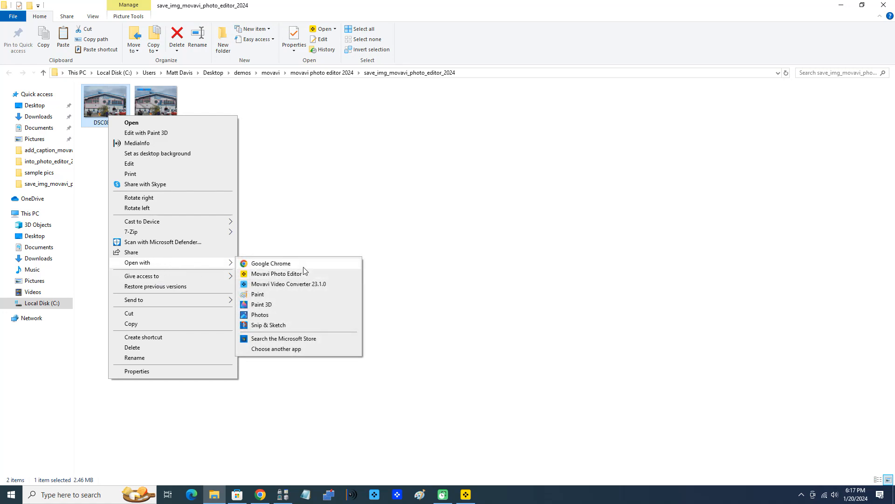
# Step: Open DSC08513_with_caption from File Explorer in Google Chrome via Open with
pyautogui.click(270, 263)
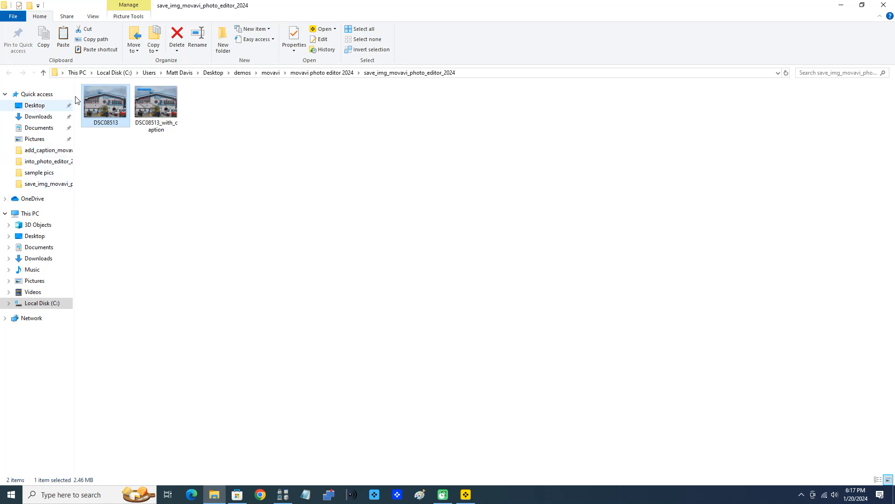
pyautogui.rightClick(156, 101)
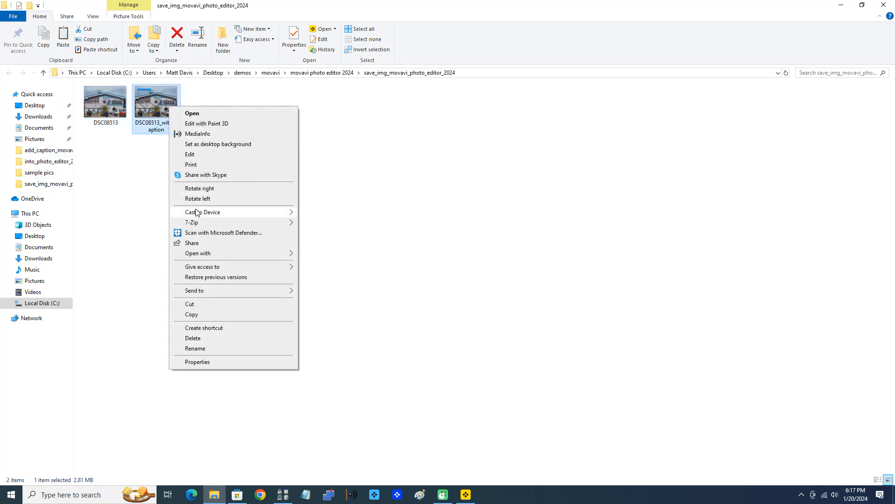
pyautogui.moveTo(216, 253)
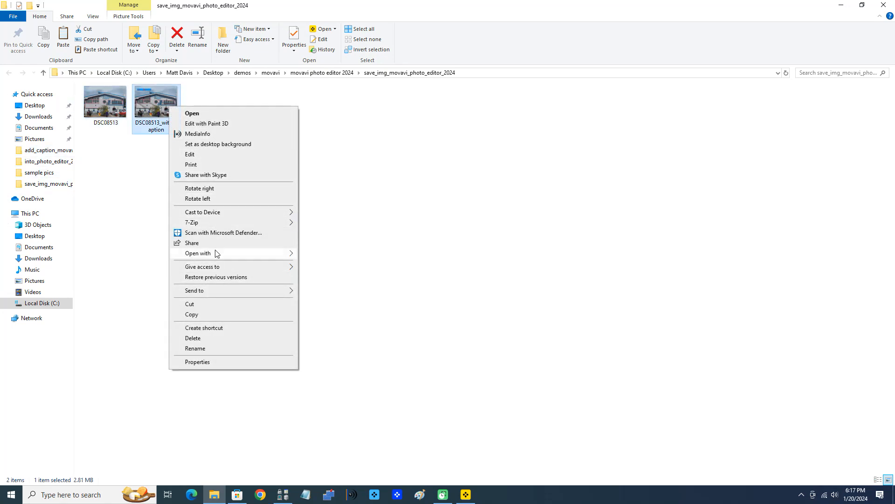
pyautogui.click(198, 253)
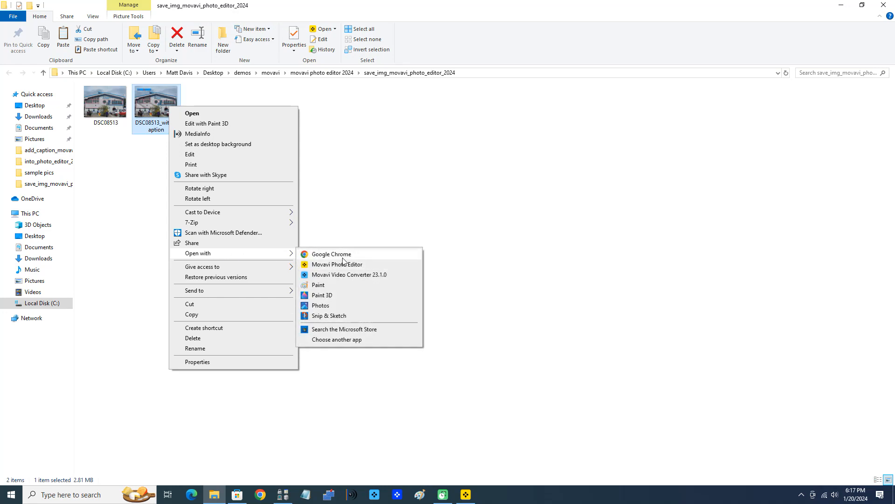
pyautogui.click(332, 254)
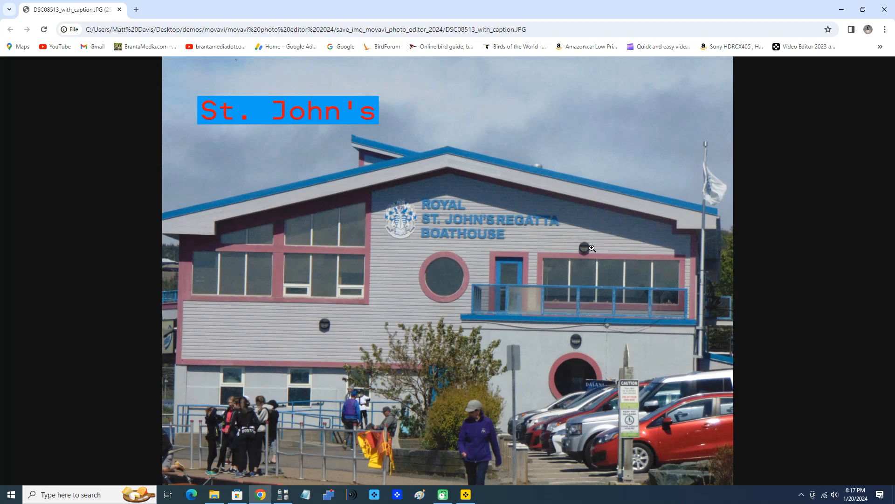
pyautogui.moveTo(867, 229)
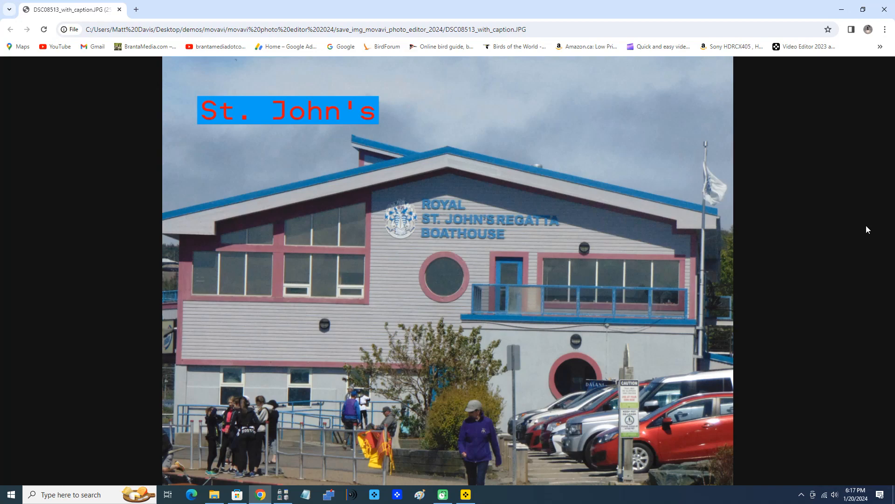
pyautogui.moveTo(849, 237)
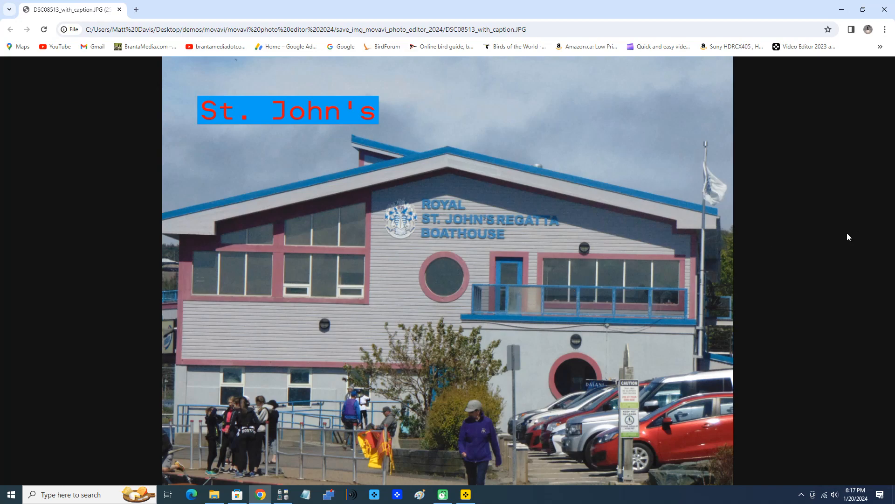